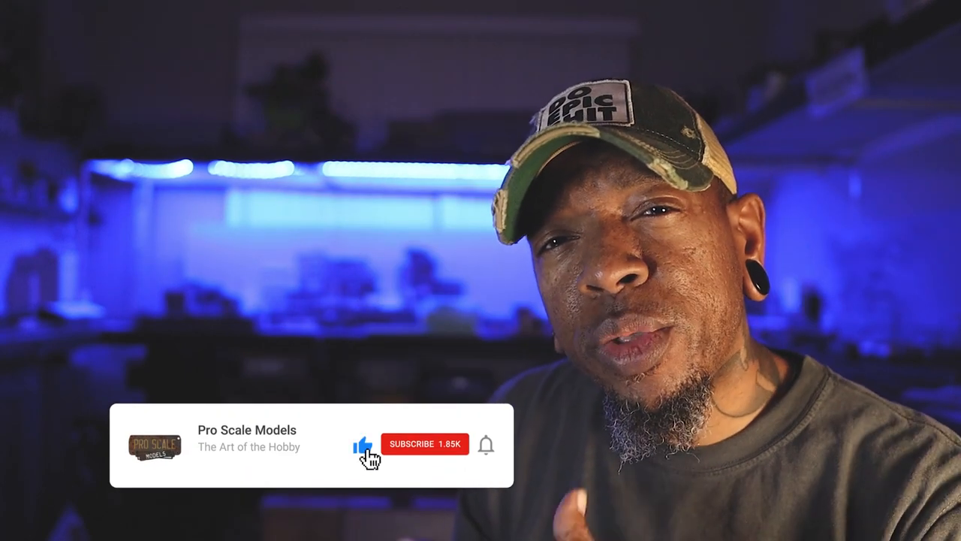
pyautogui.click(426, 443)
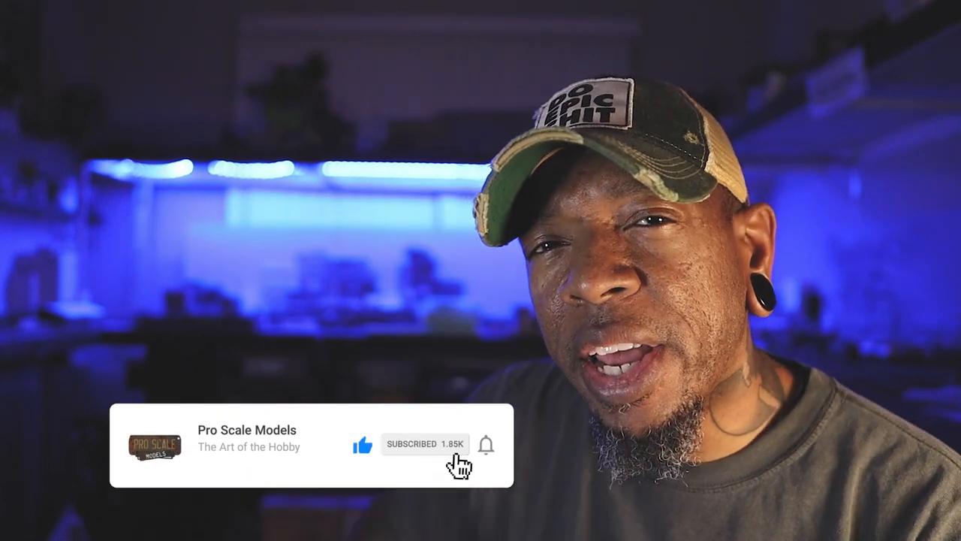